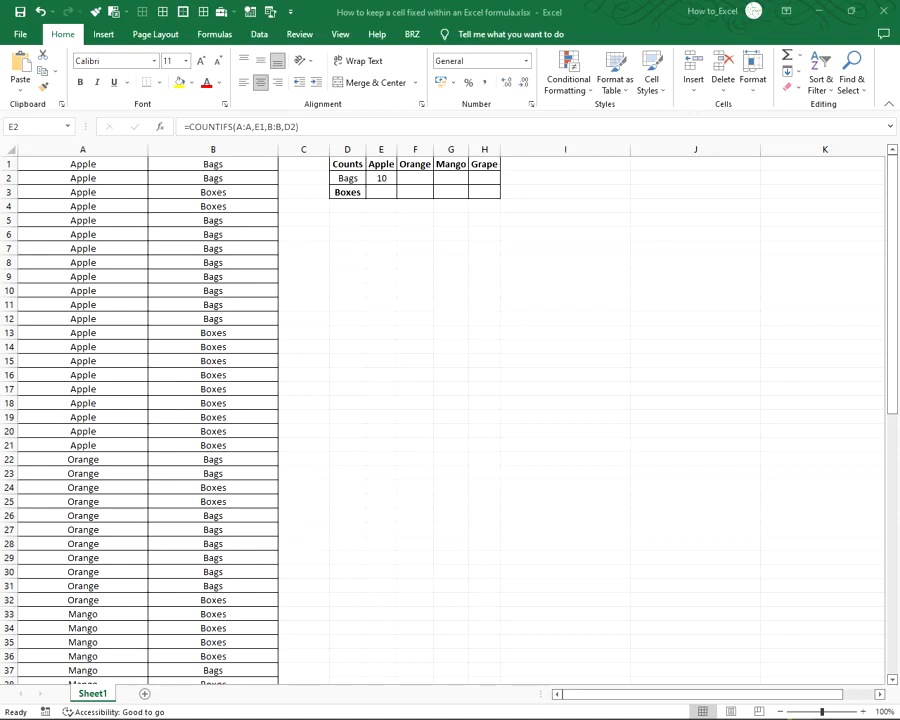
mouse_move(372, 184)
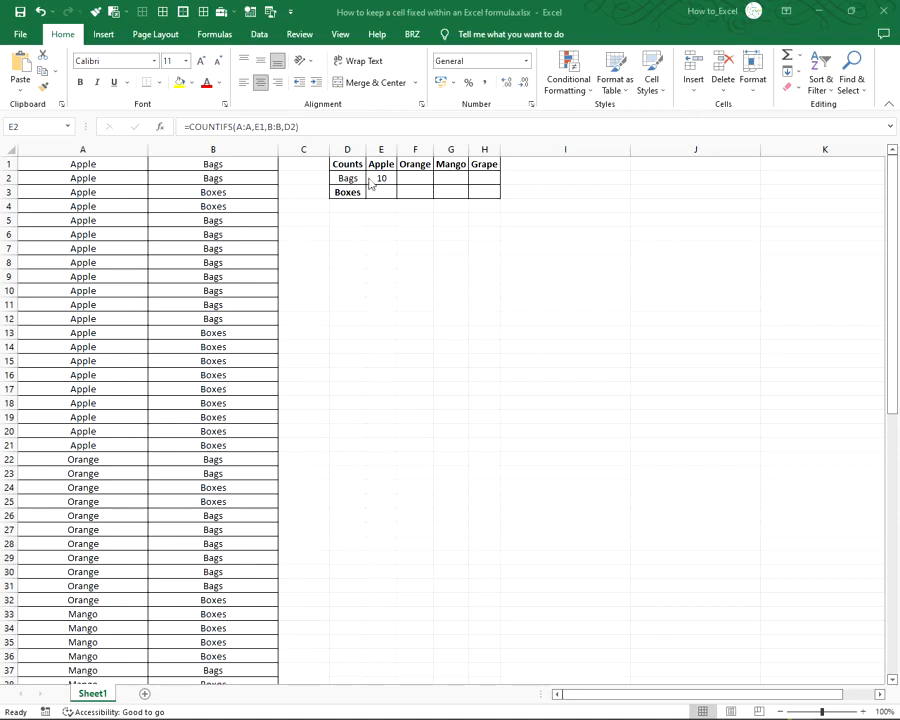
Step: Fill the Apple Bags COUNTIFS formula right to Grape, where Orange, Mango and Grape return 0
click(380, 176)
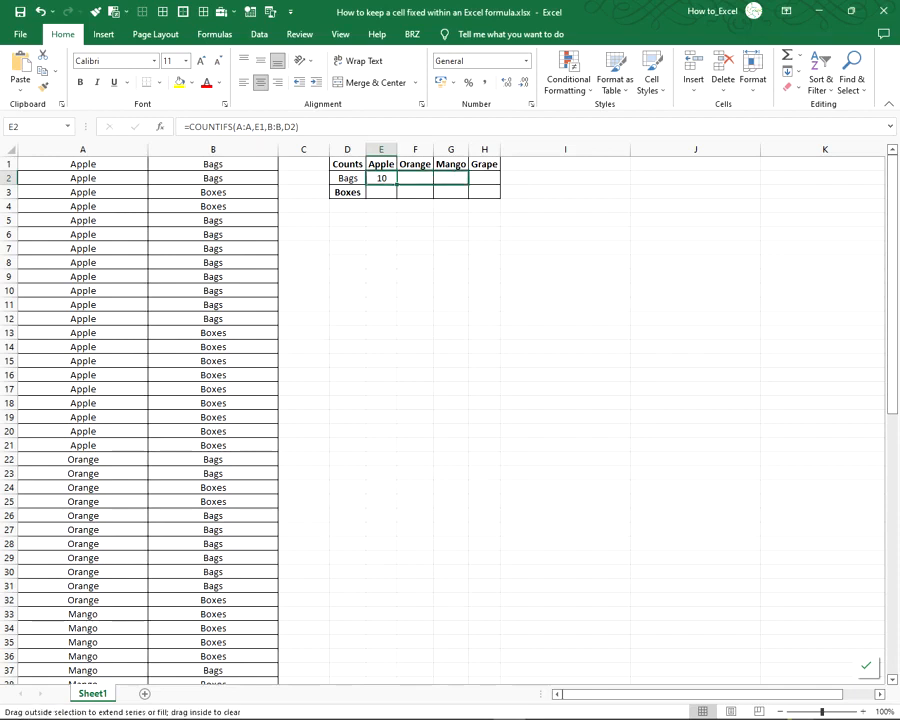
drag(388, 178, 484, 178)
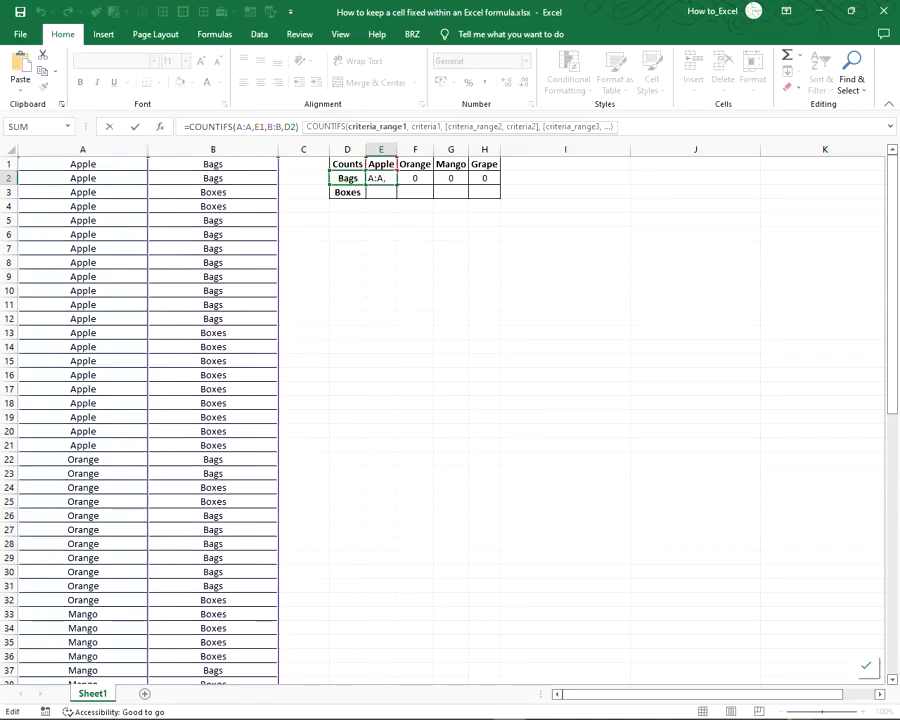
Step: Edit the Apple Bags formula so the fruit column becomes the absolute reference $A:$A
double_click(228, 126)
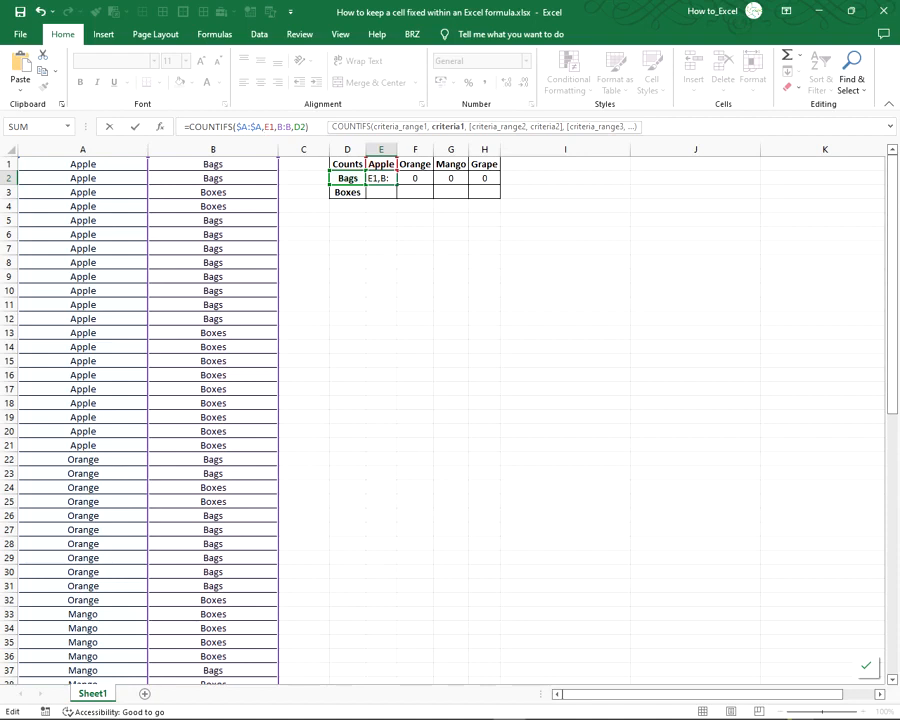
Step: Lock the references as =COUNTIFS($A:$A,E$1,$B:$B,$D2) and fill right, giving 10, 8, 9 and 14
key(f4)
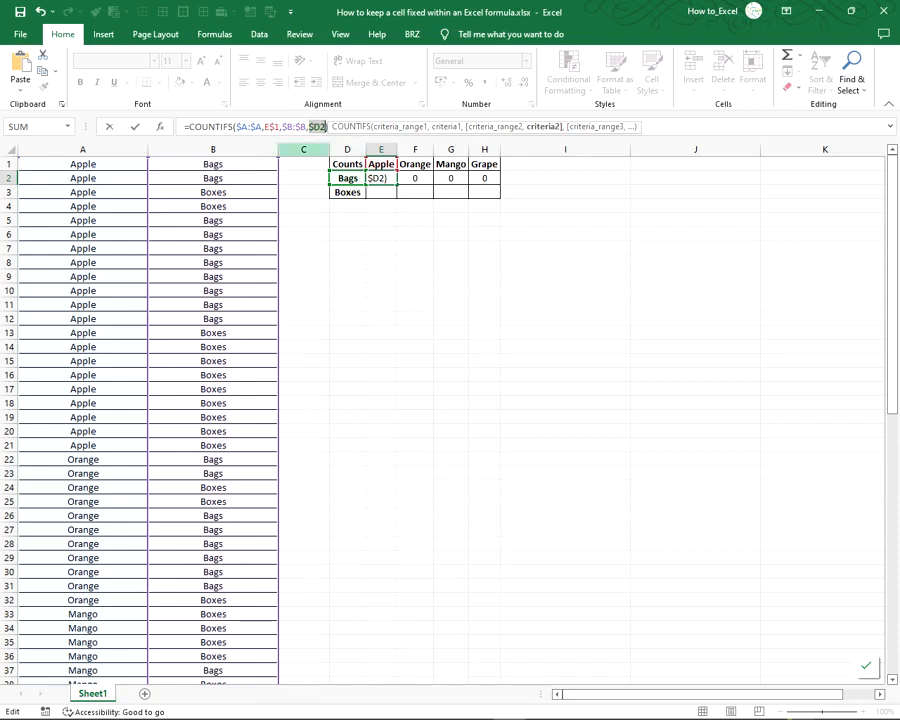
key(Return)
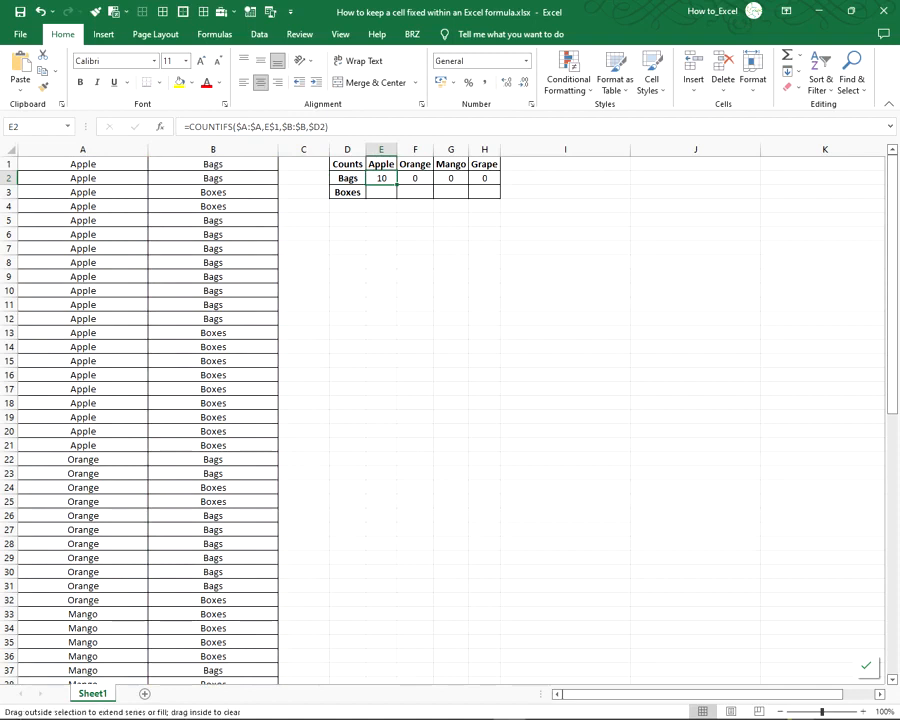
drag(392, 178, 484, 178)
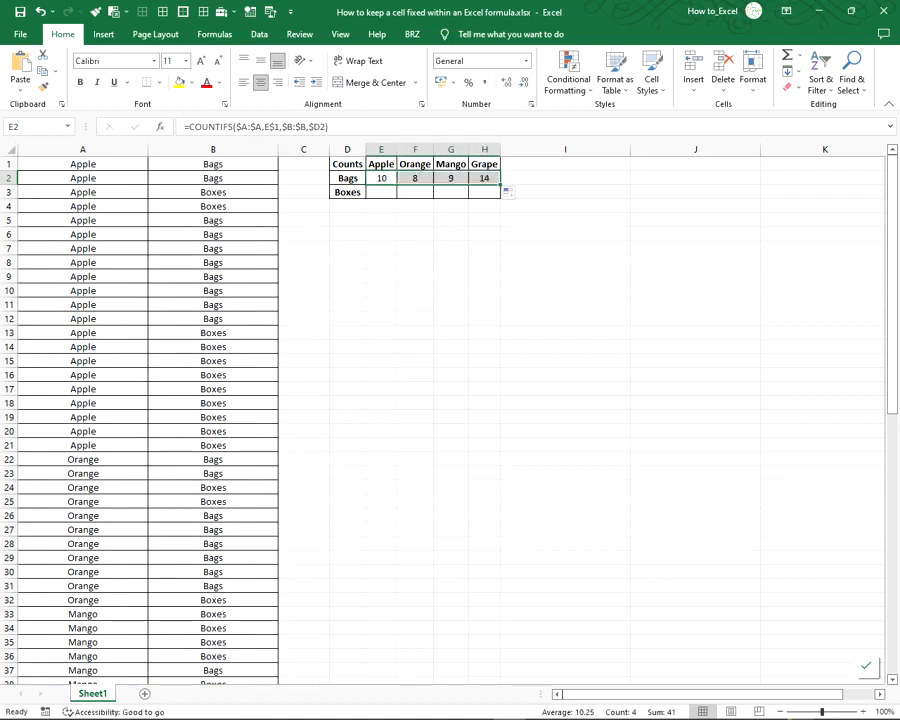